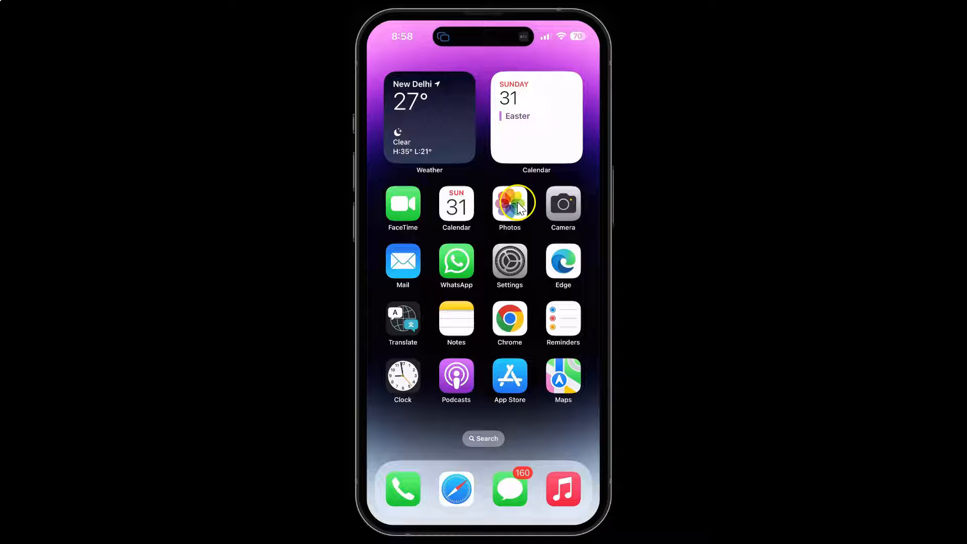
mouse_move(529, 245)
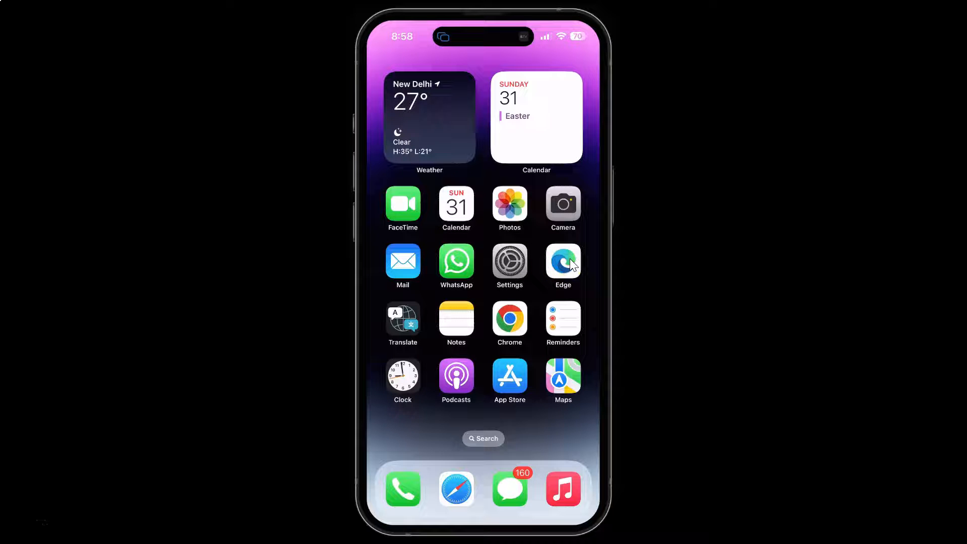
Launch Microsoft Edge from the iPhone home screen.
left_click(562, 261)
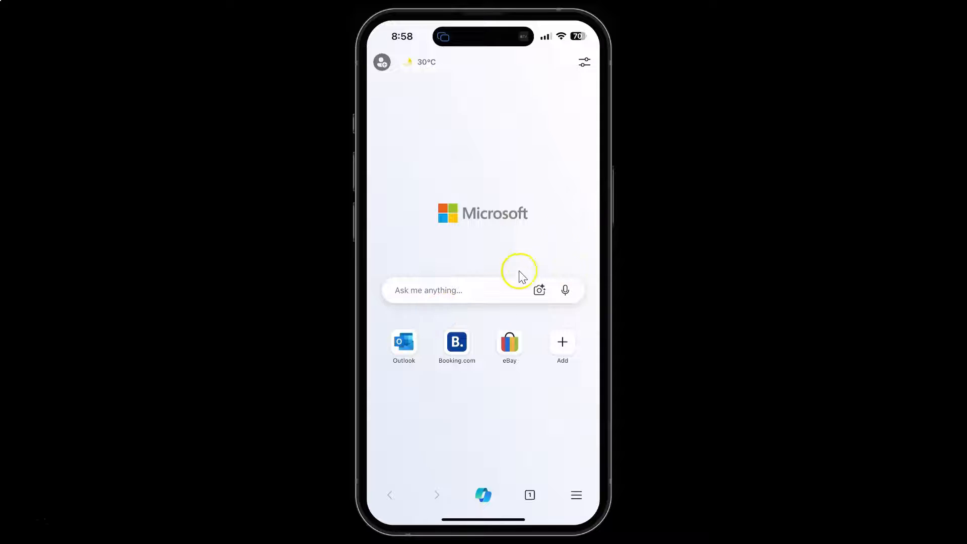
mouse_move(497, 491)
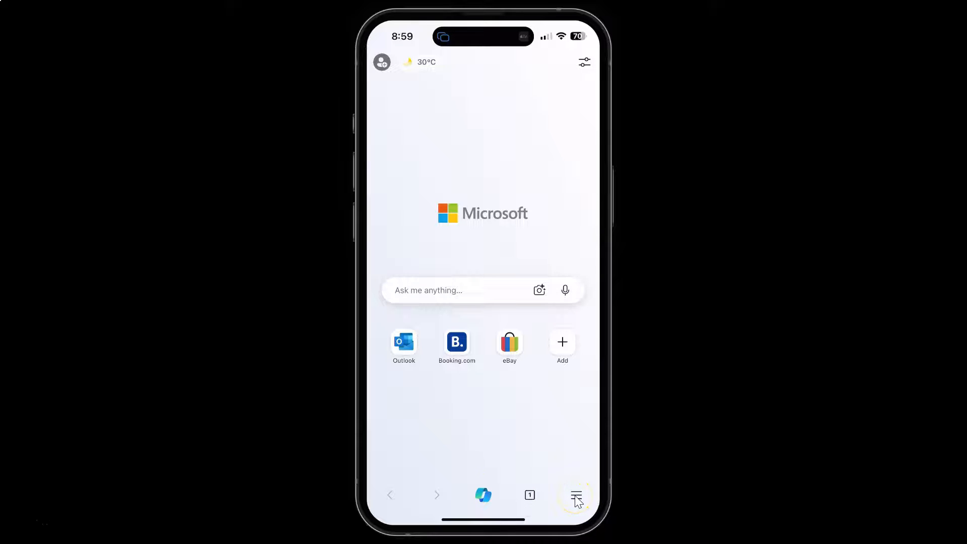
Go through the toolbar menu and Settings to the General settings page.
left_click(576, 495)
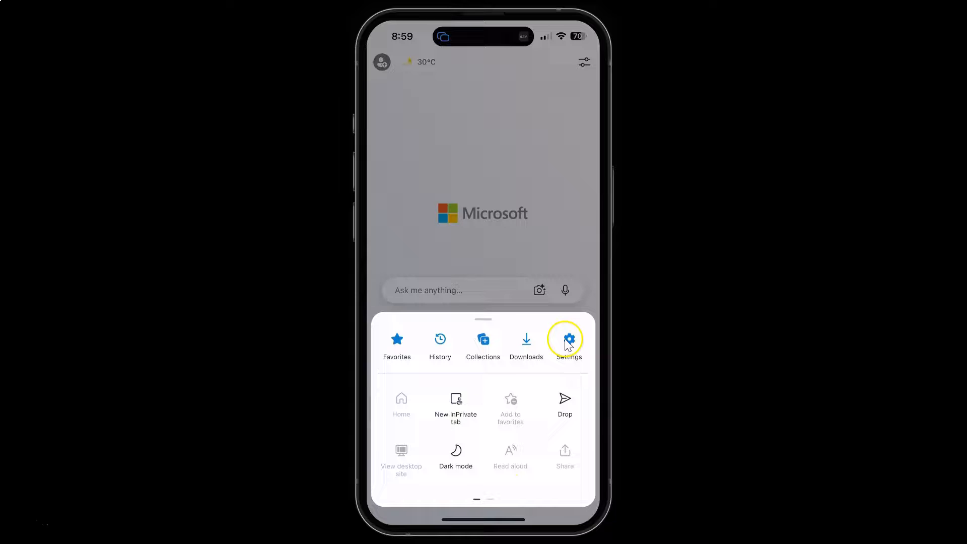
left_click(568, 339)
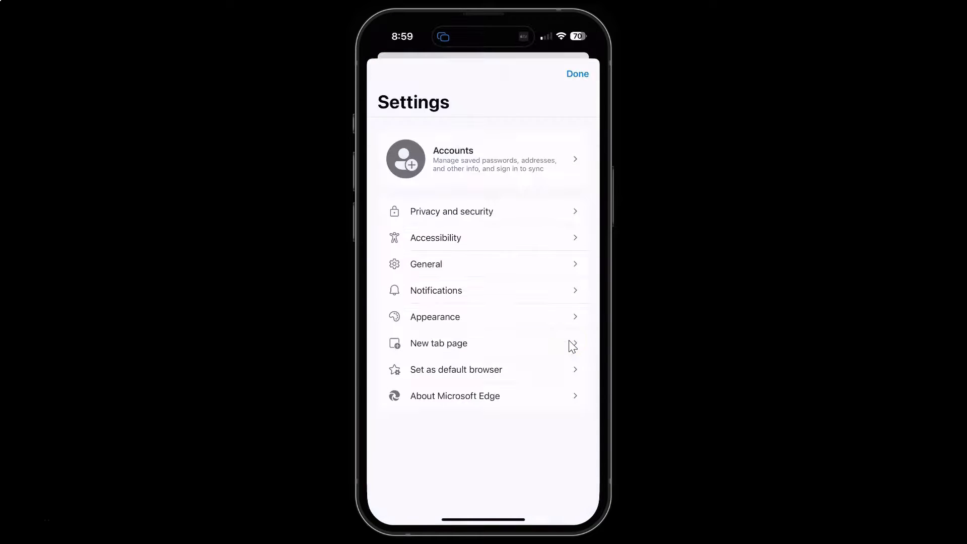
left_click(425, 263)
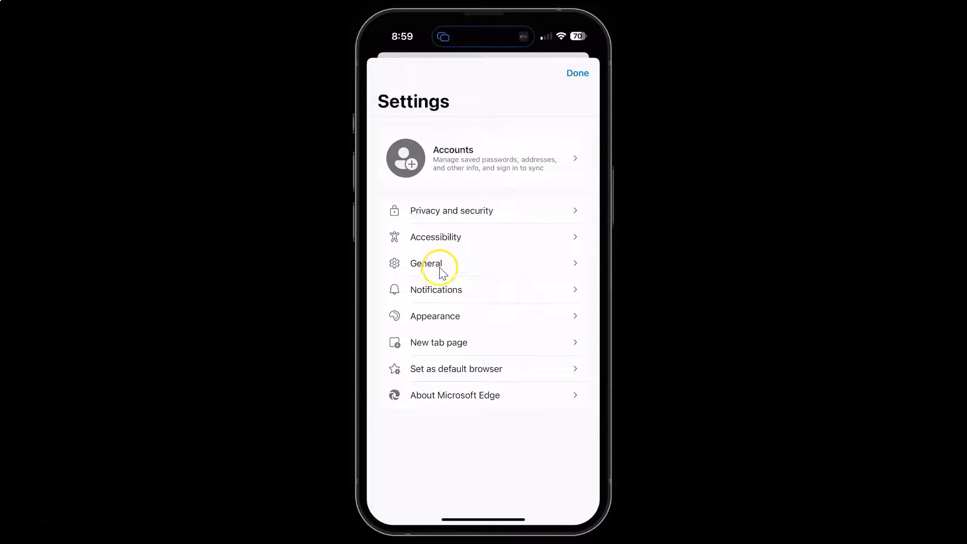
left_click(426, 263)
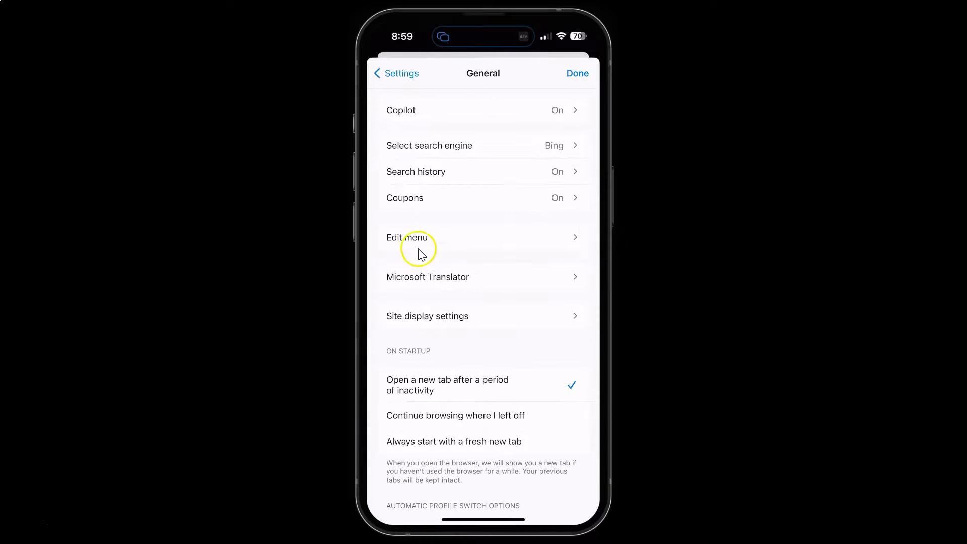
mouse_move(407, 117)
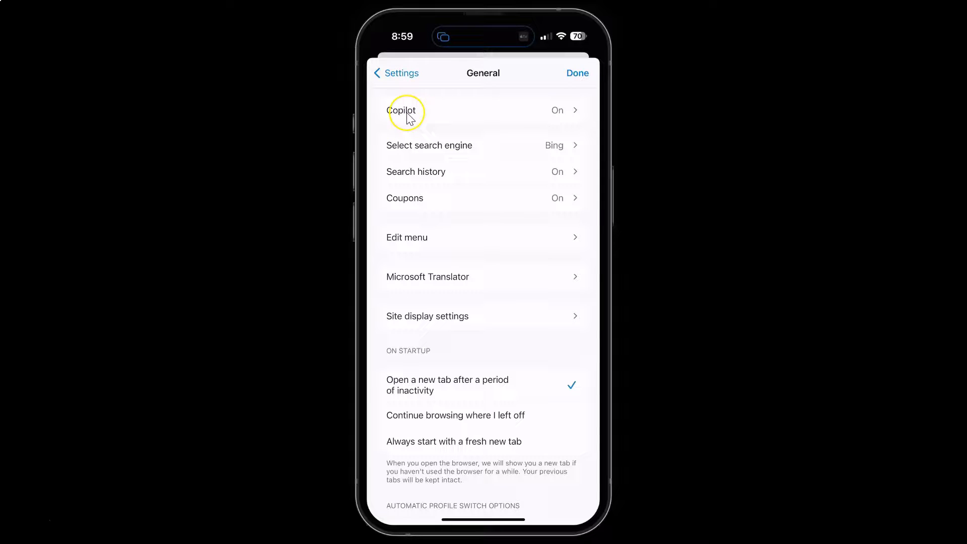
Open the Copilot entry in General settings.
left_click(401, 109)
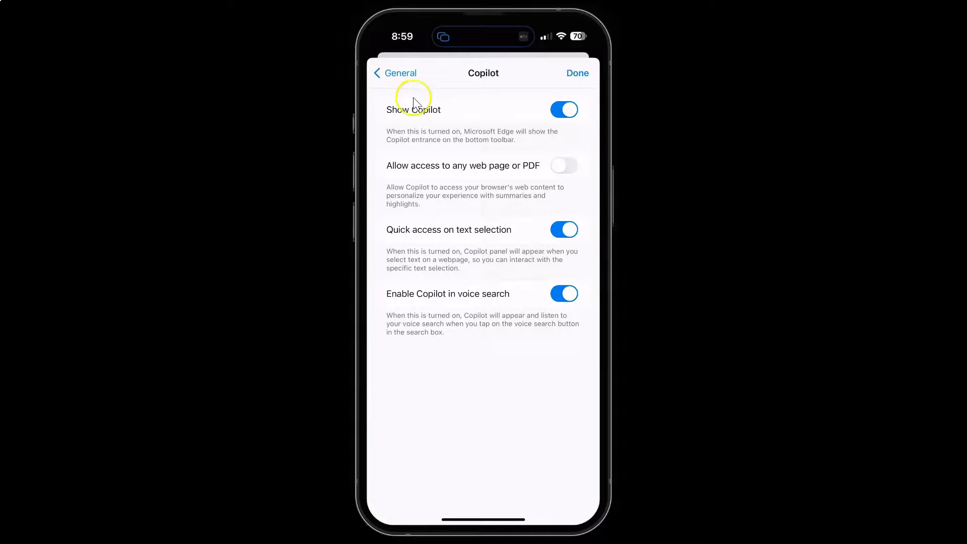
mouse_move(509, 86)
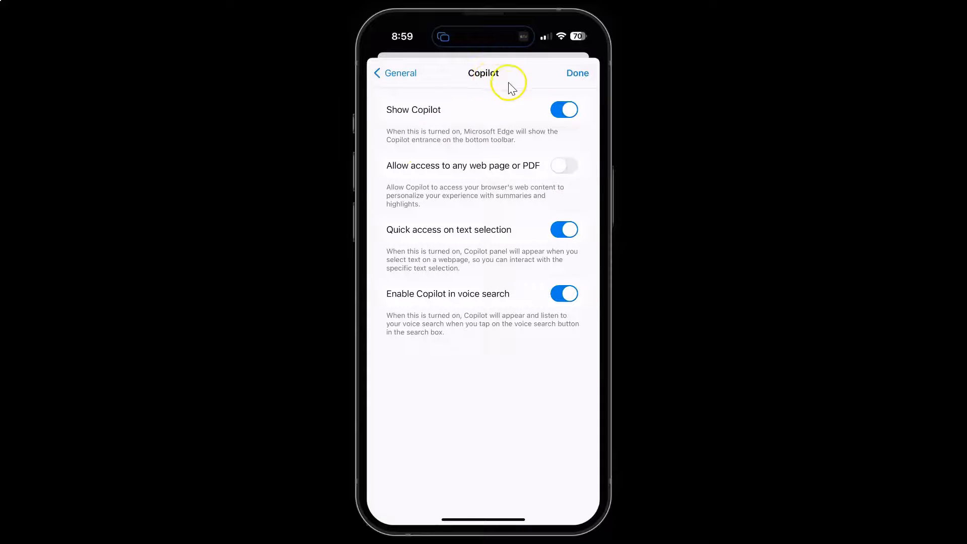
mouse_move(422, 125)
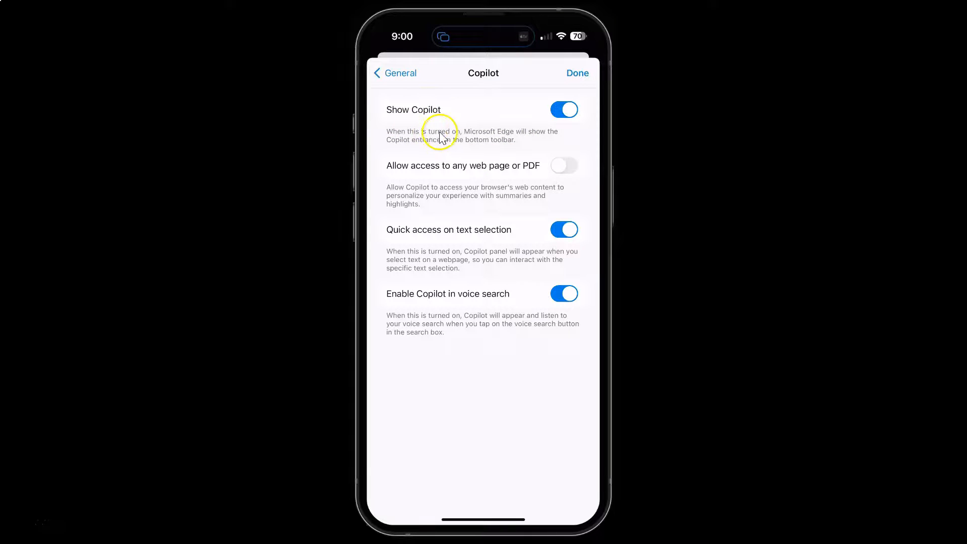
mouse_move(532, 140)
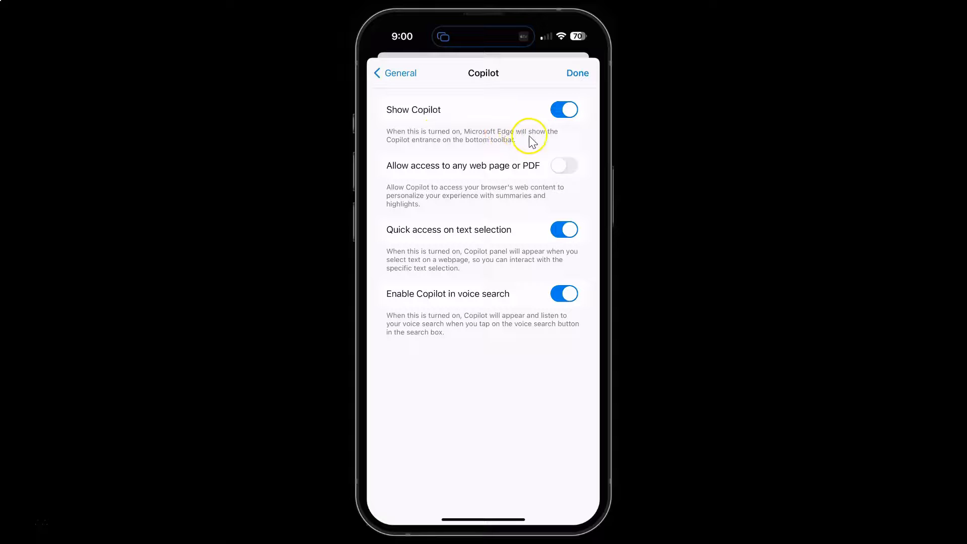
mouse_move(444, 148)
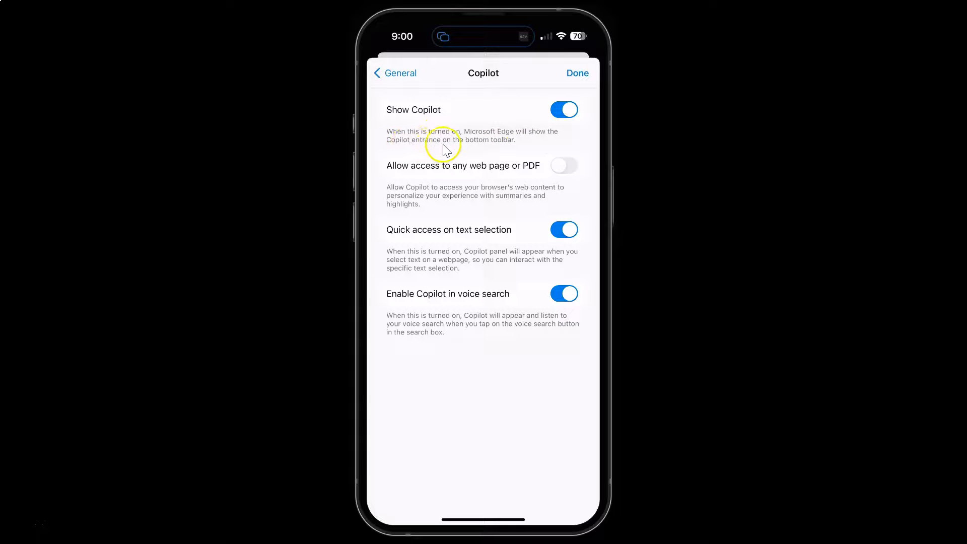
mouse_move(501, 154)
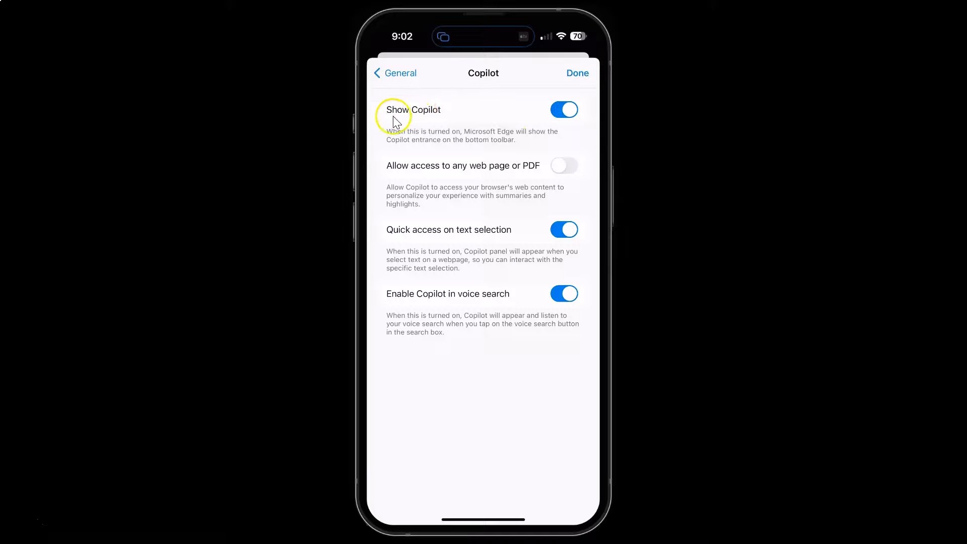
mouse_move(434, 116)
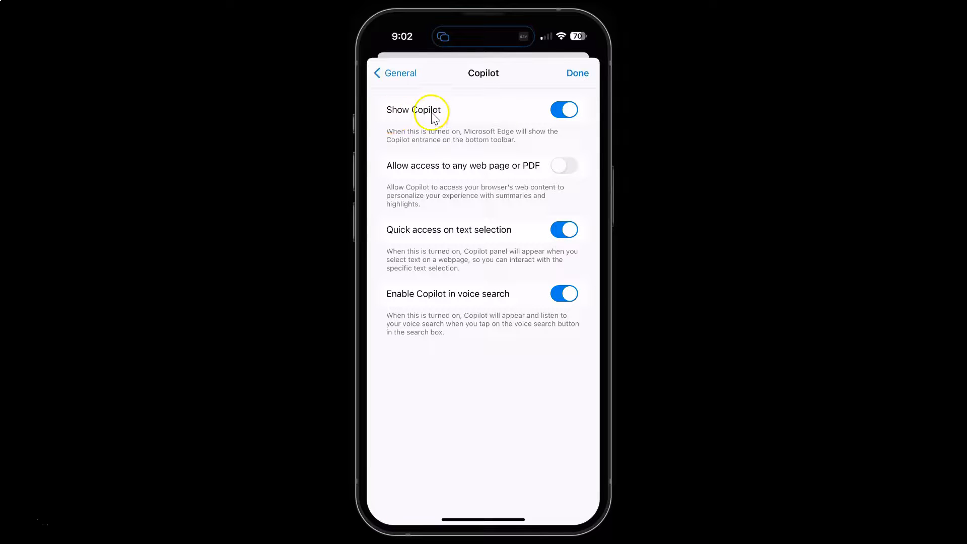
mouse_move(562, 122)
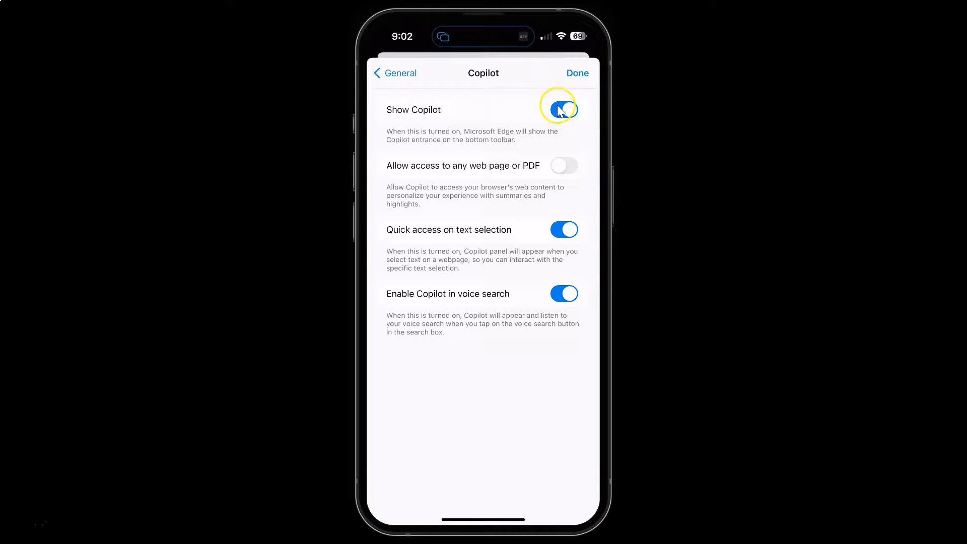
Switch the Show Copilot toggle off.
left_click(562, 109)
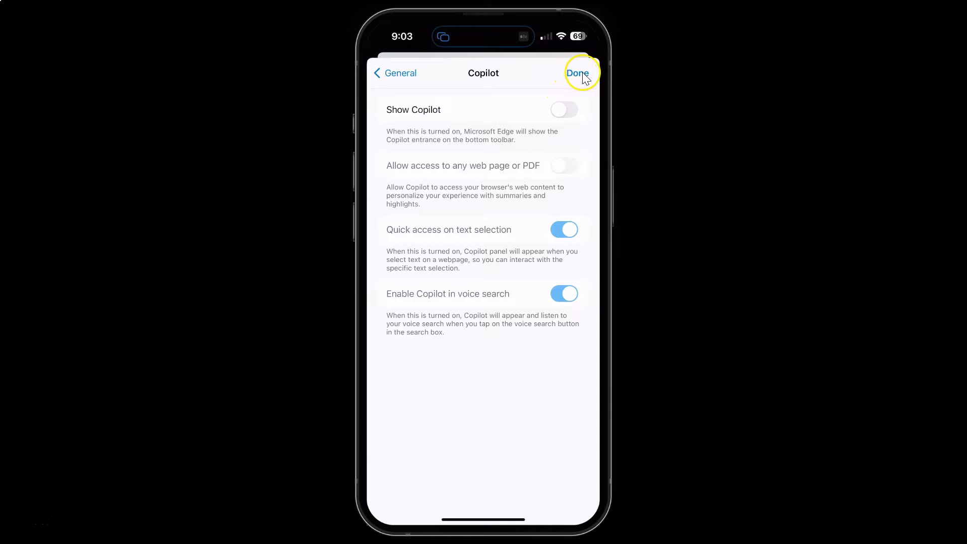
Close Settings with Done, returning to the start page without a Copilot button.
left_click(578, 73)
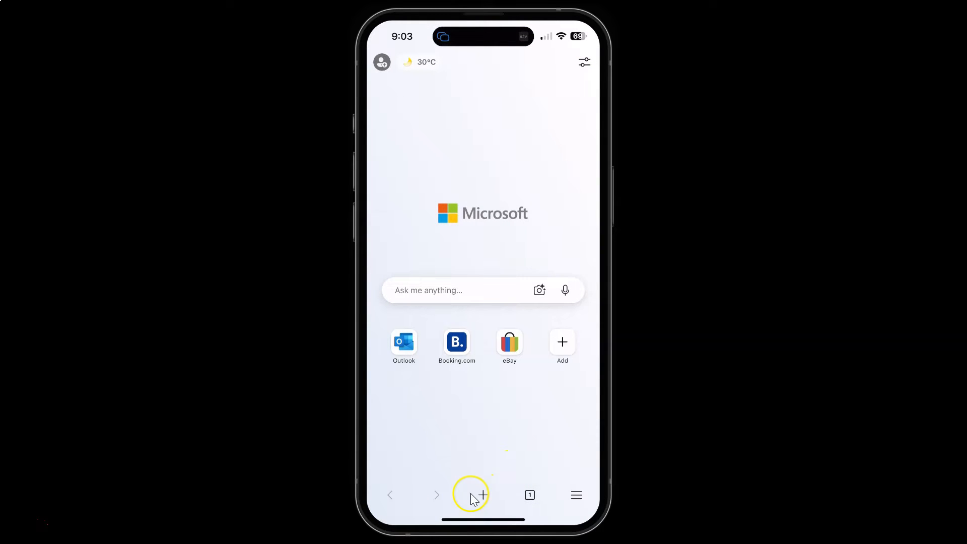
mouse_move(484, 488)
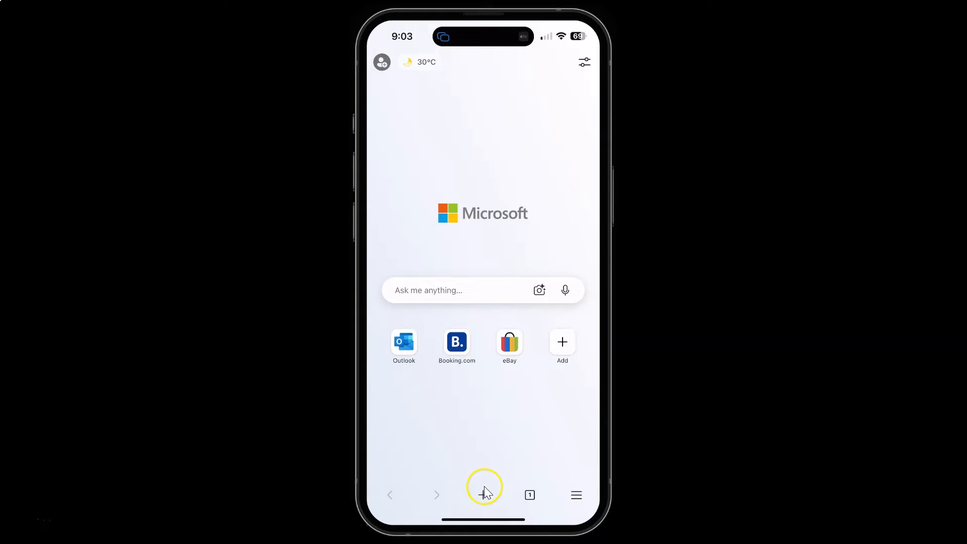